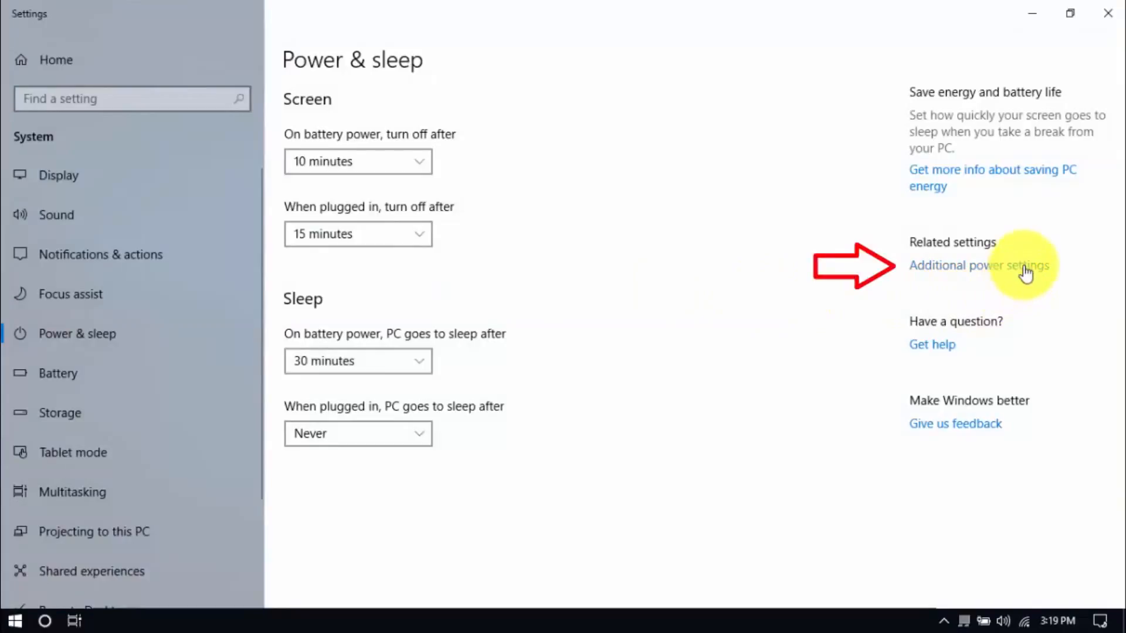
# Unlock the power-button shutdown settings so fast startup and Sleep can be unchecked
pyautogui.click(981, 265)
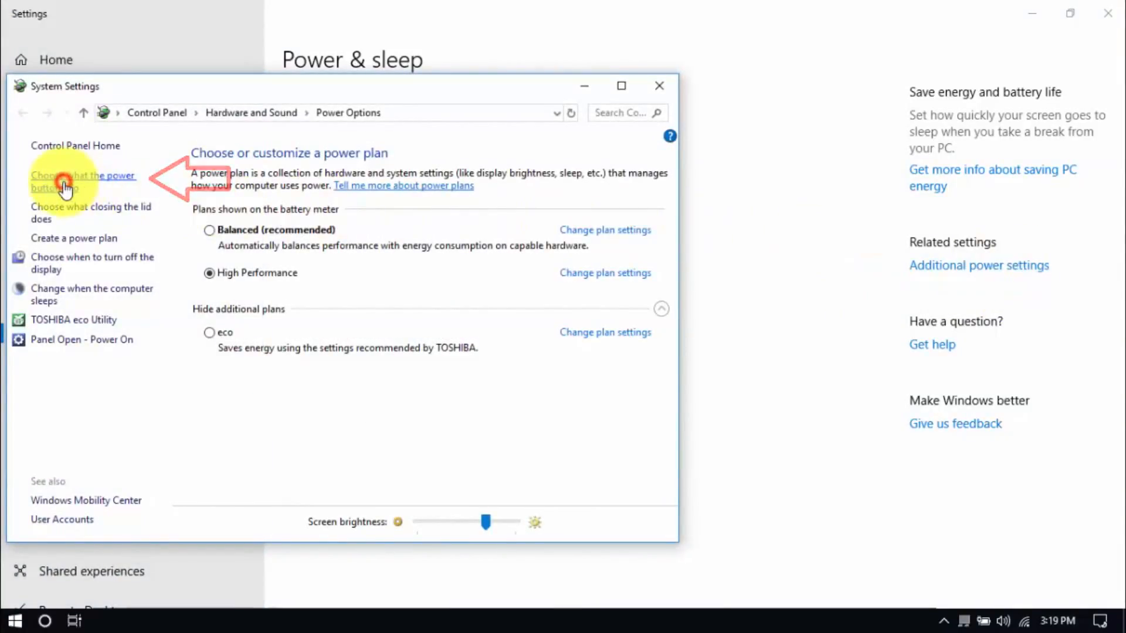
pyautogui.click(82, 176)
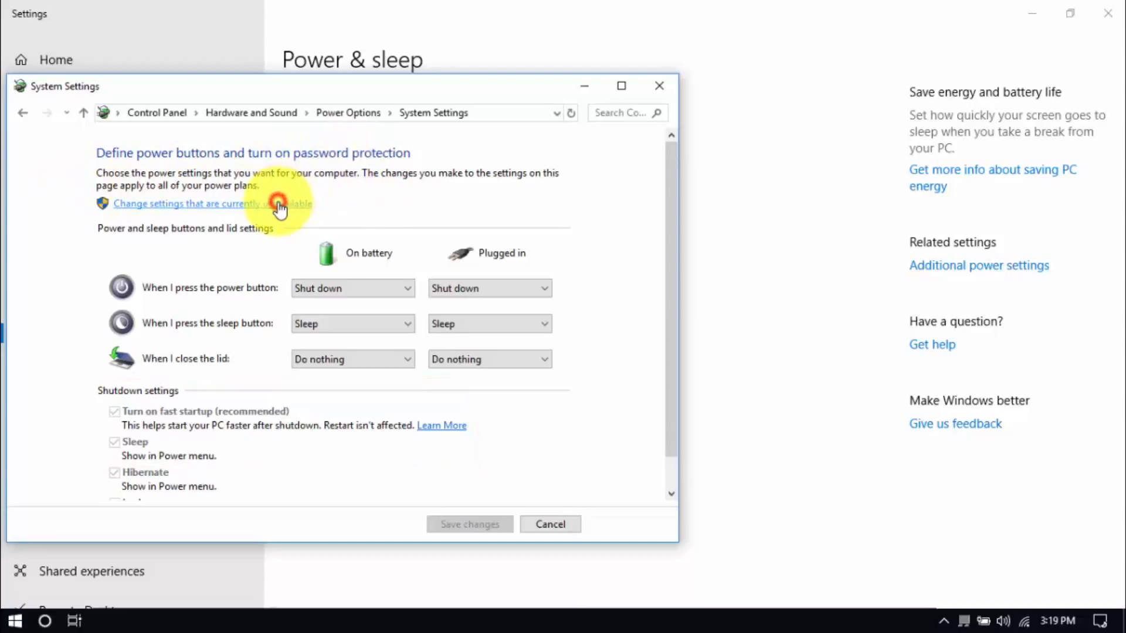
pyautogui.click(209, 203)
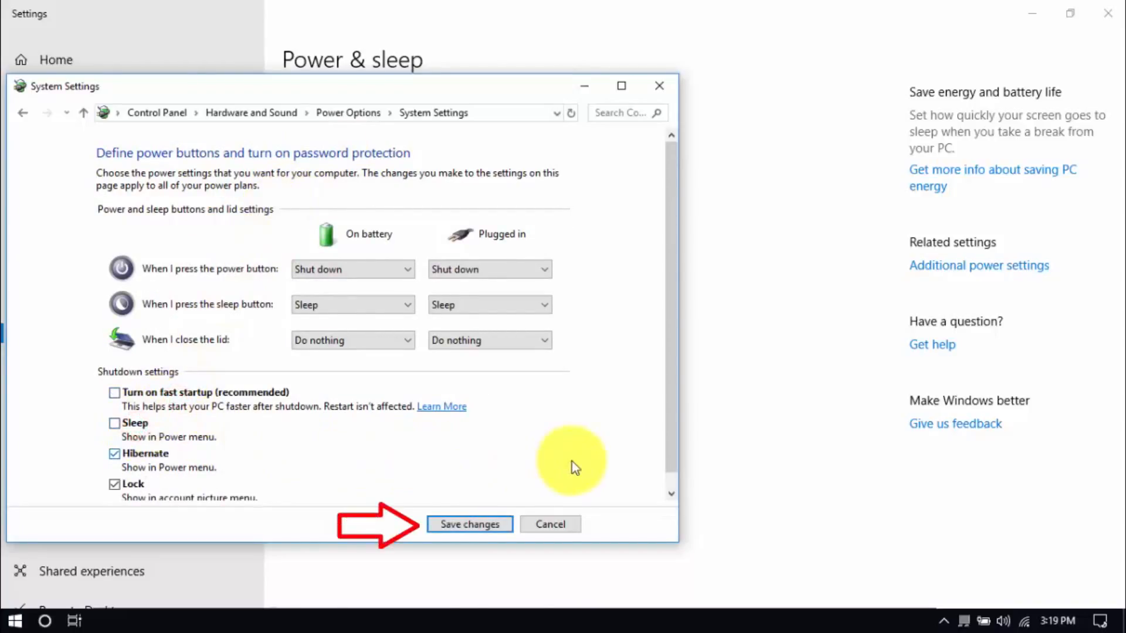
# Save the shutdown changes and go to the High Performance plan's settings
pyautogui.click(469, 524)
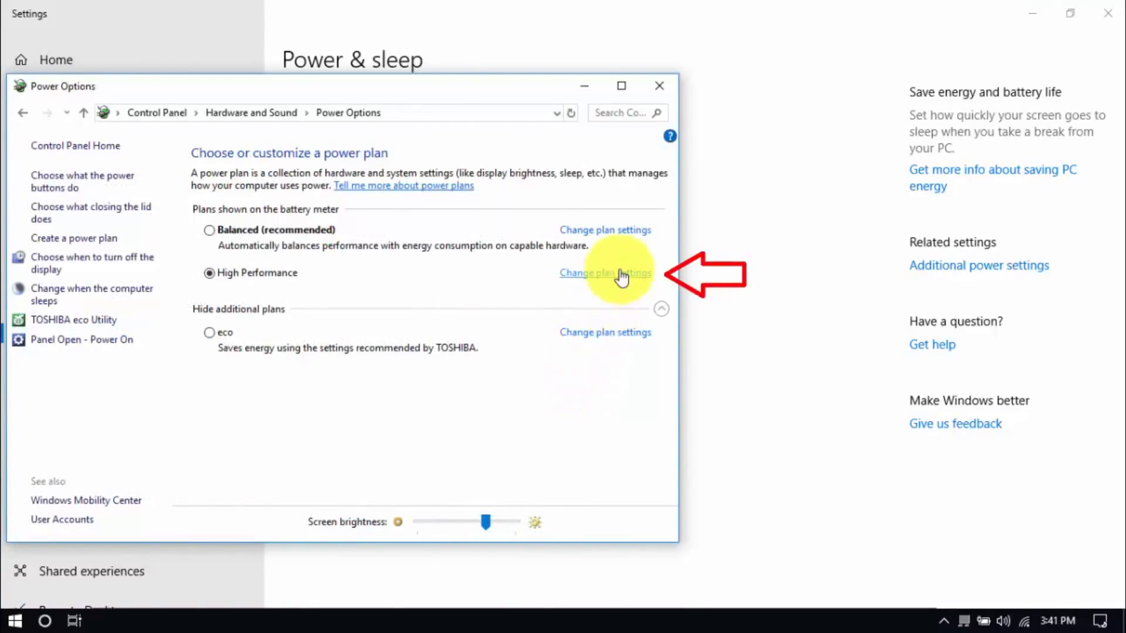
pyautogui.click(604, 273)
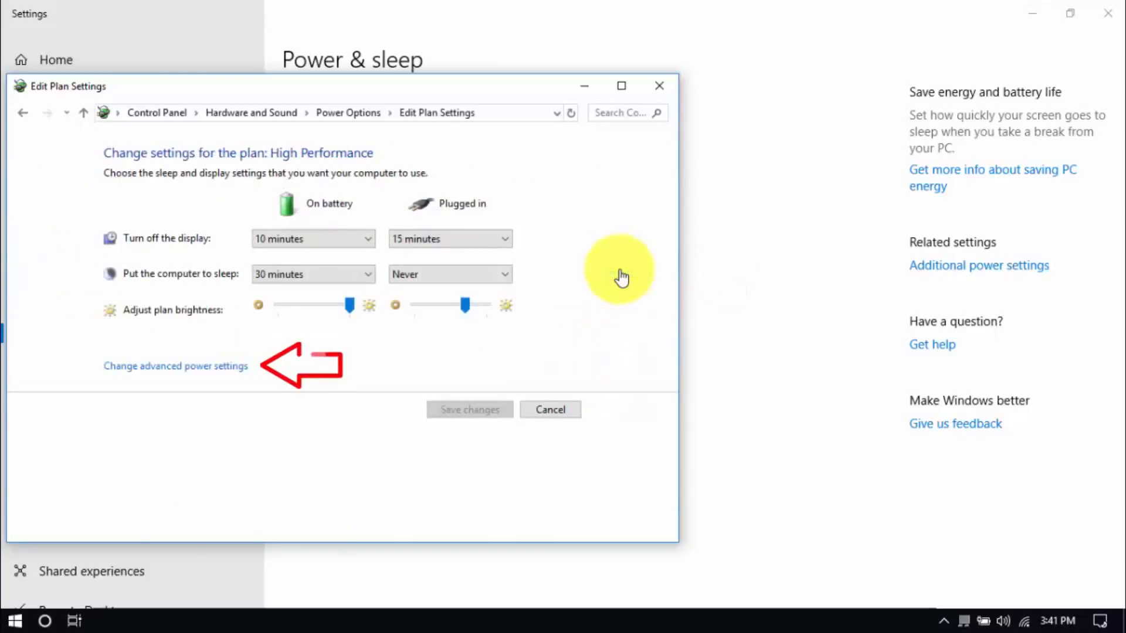
pyautogui.click(175, 366)
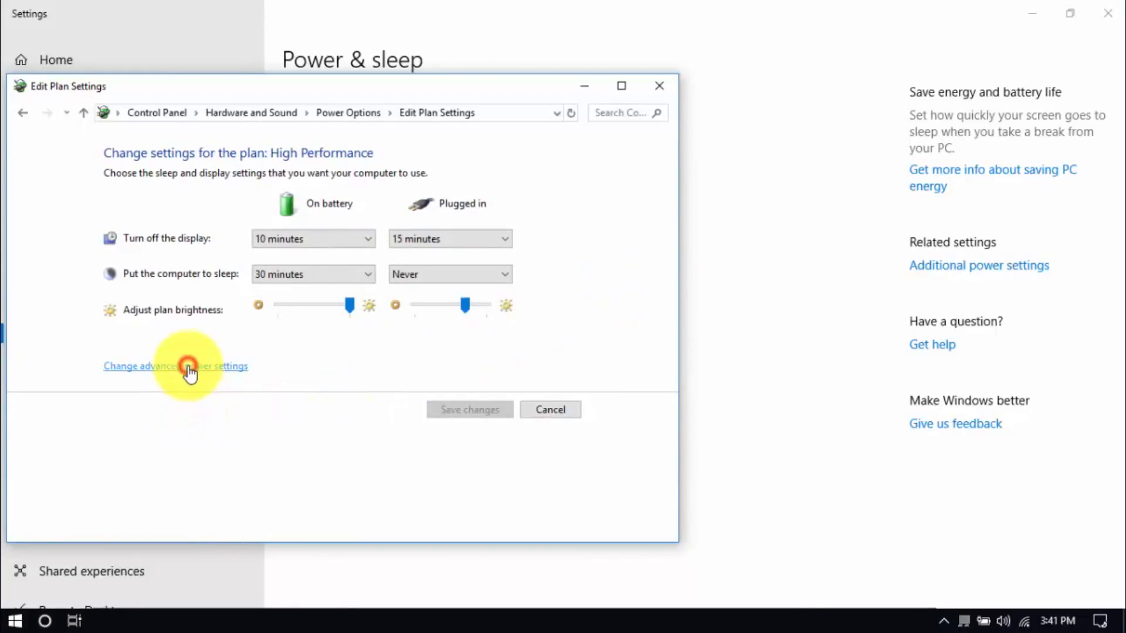
# In advanced power settings, set the Intel graphics power plan to Balanced and confirm
pyautogui.click(175, 366)
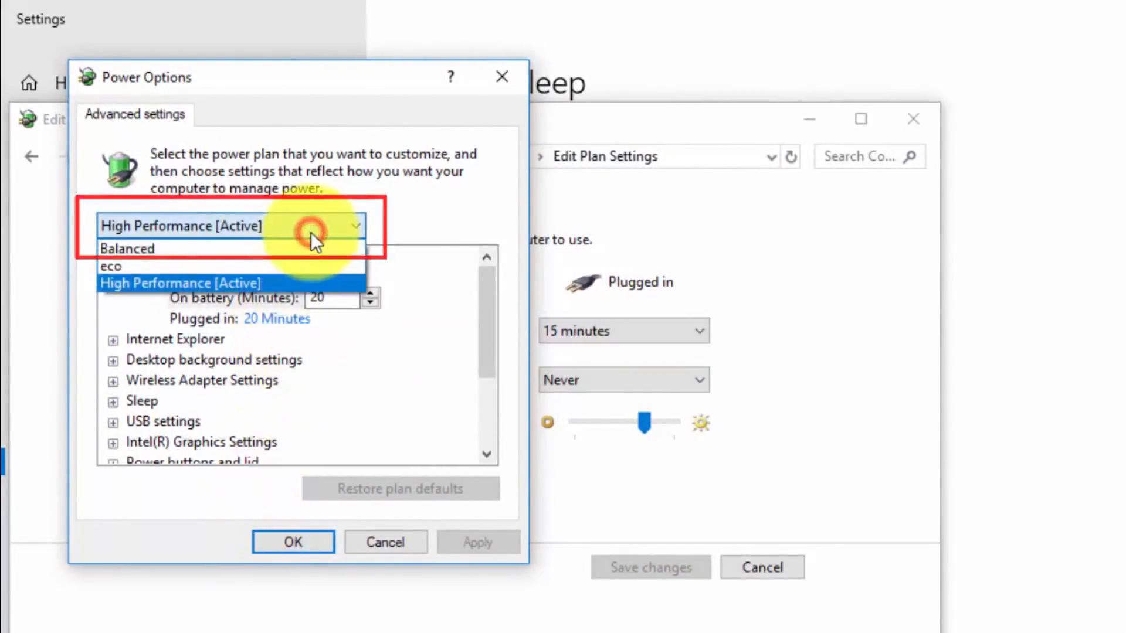
pyautogui.click(179, 226)
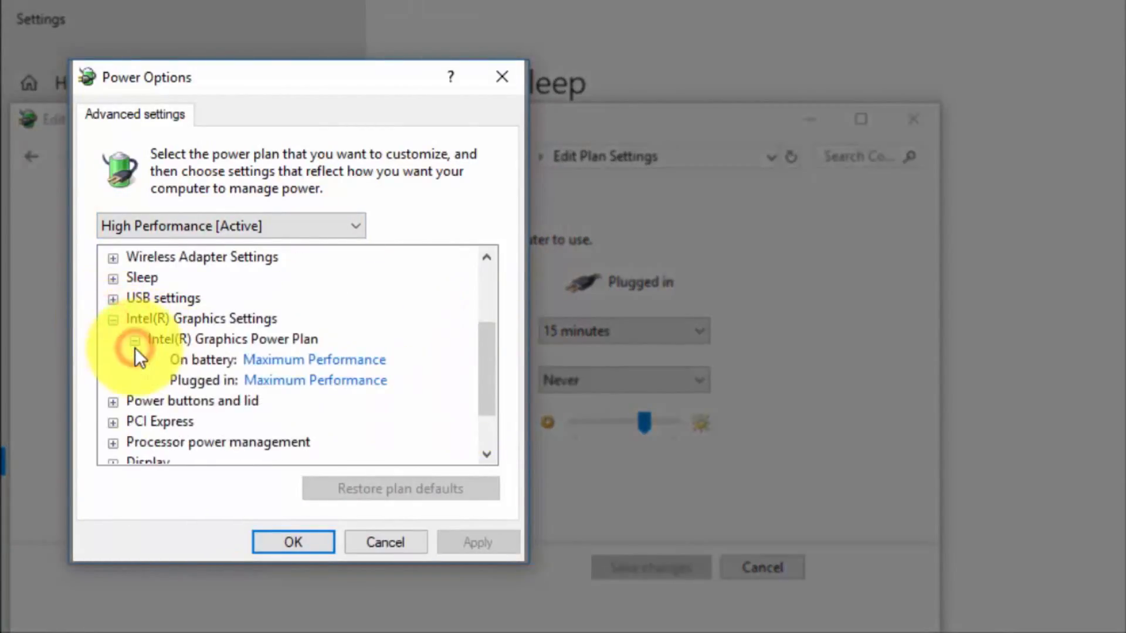
pyautogui.click(311, 359)
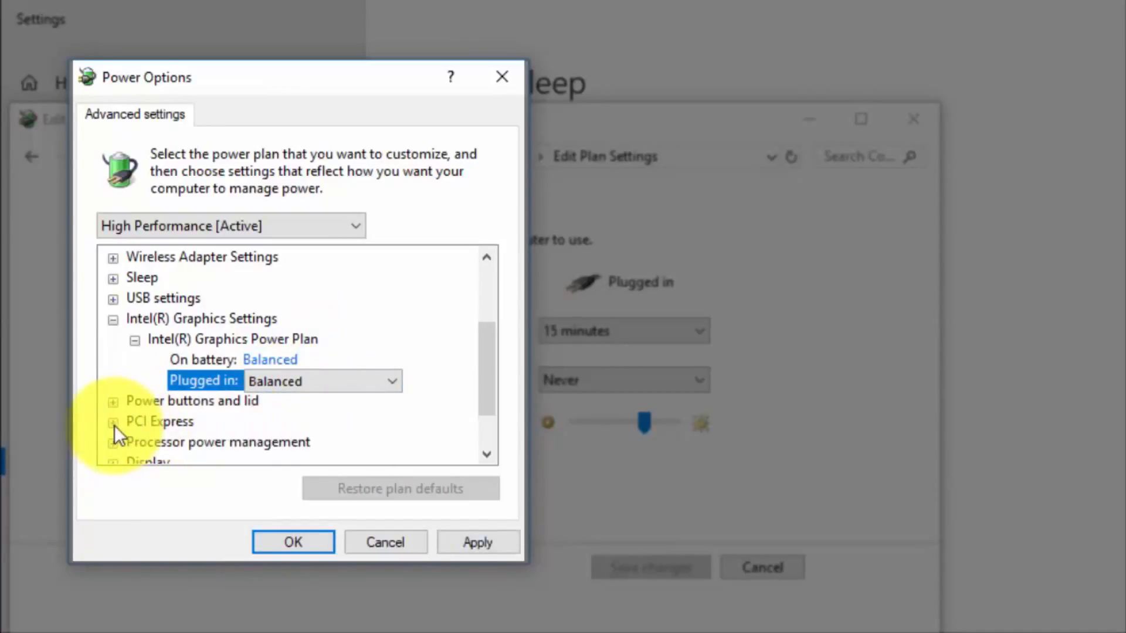
pyautogui.click(113, 421)
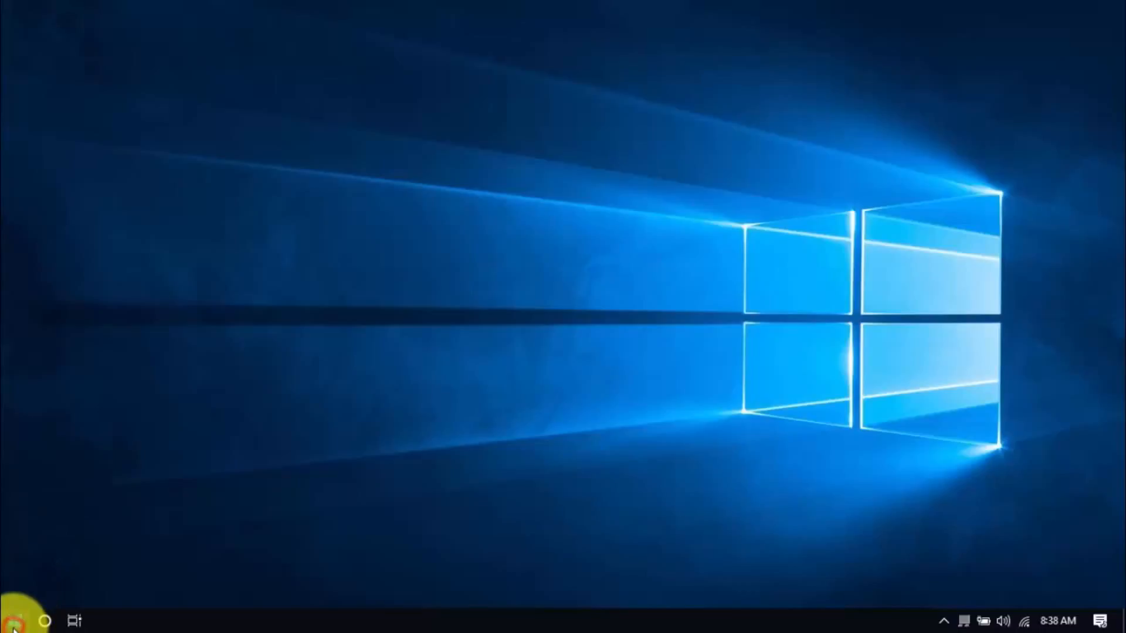
# From Start, reach Settings > Apps and scroll through the Apps & features list
pyautogui.click(15, 620)
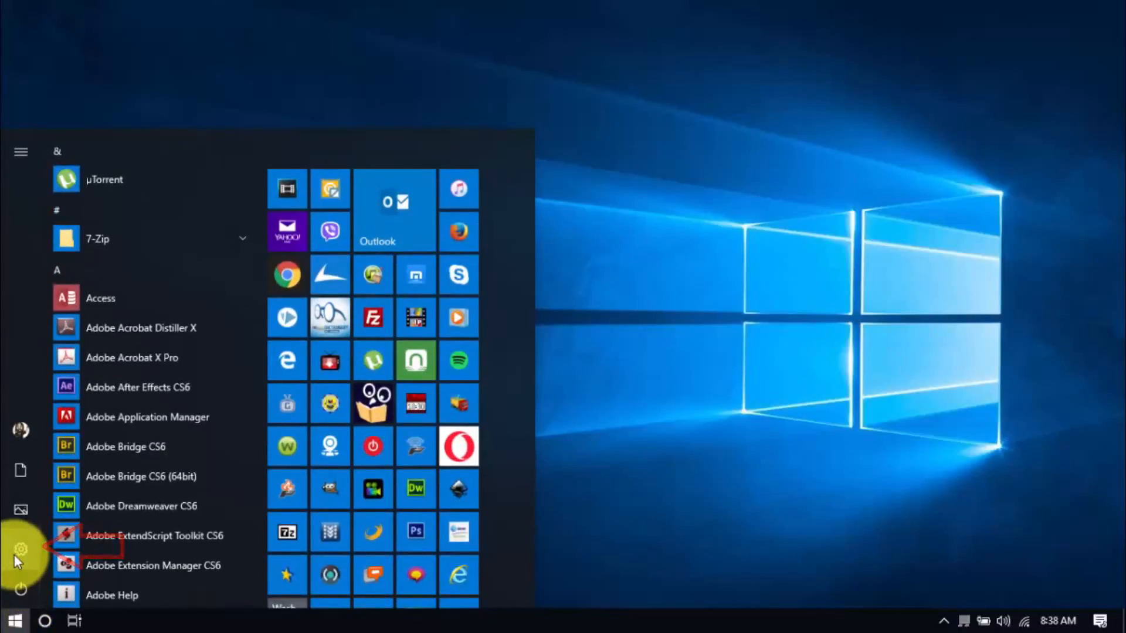
pyautogui.click(20, 548)
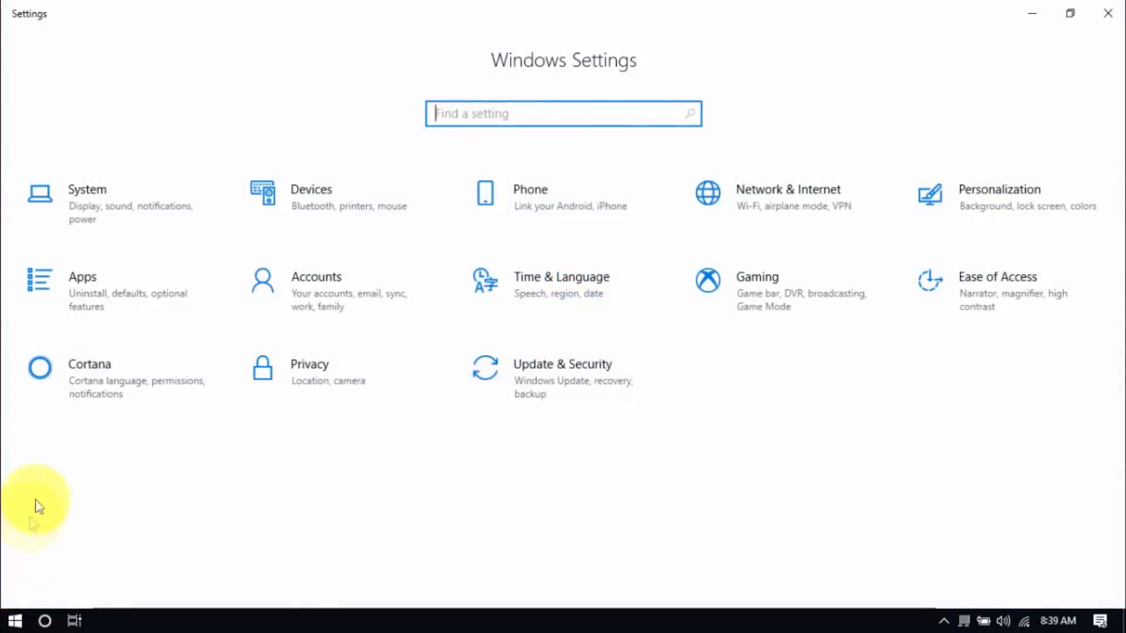
pyautogui.click(82, 287)
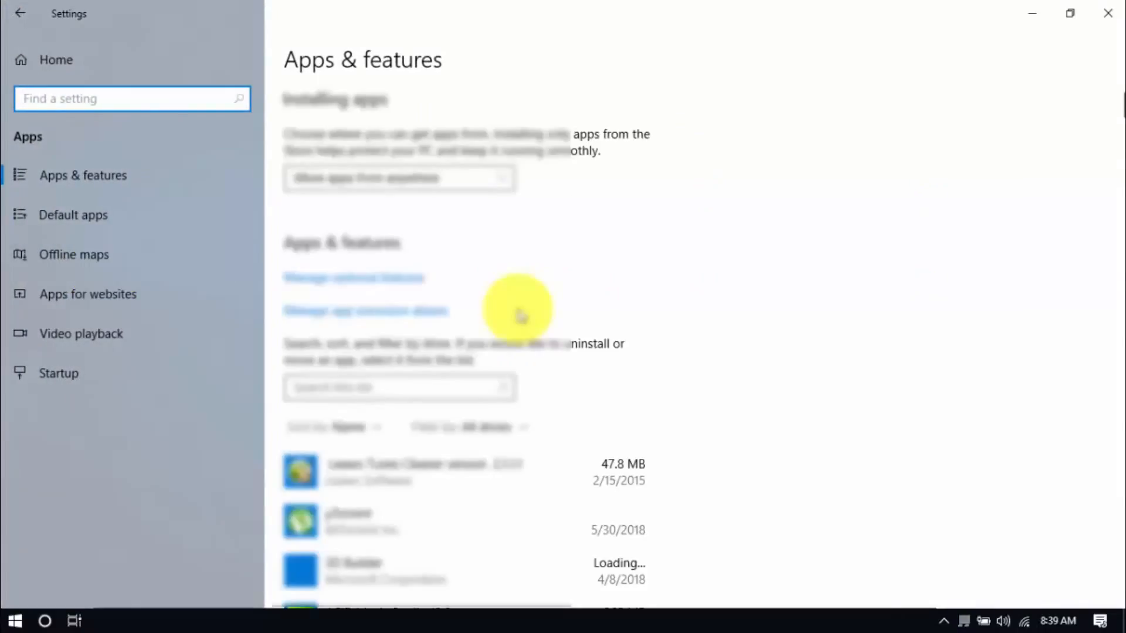
pyautogui.scroll(-3)
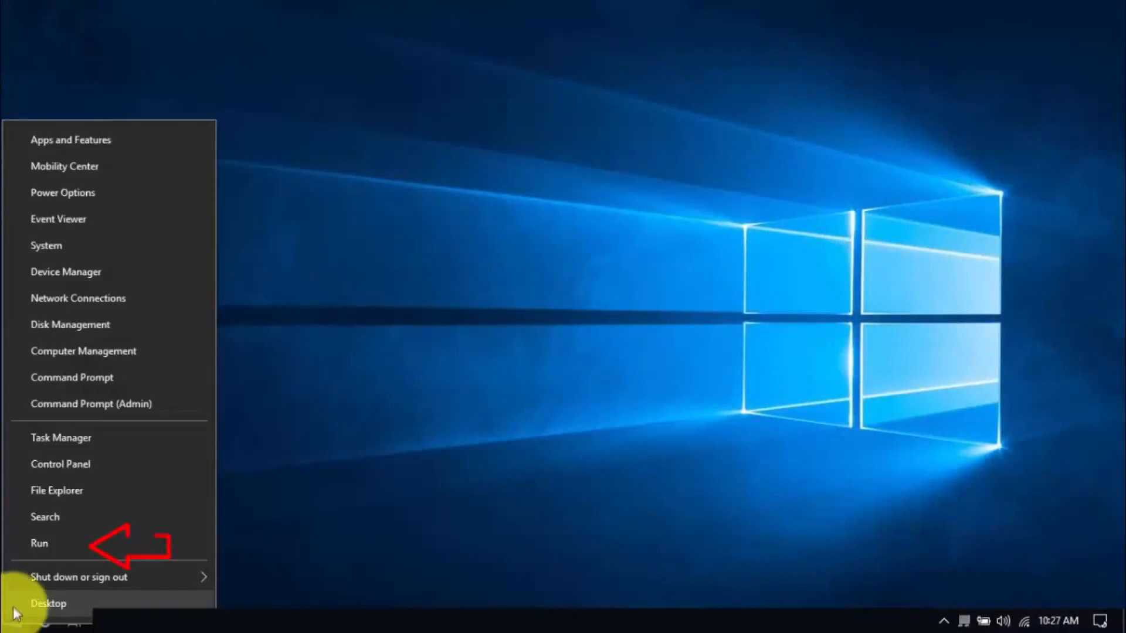
# Run %temp% to open the user Temp folder and select all 57 items for deletion
pyautogui.click(38, 543)
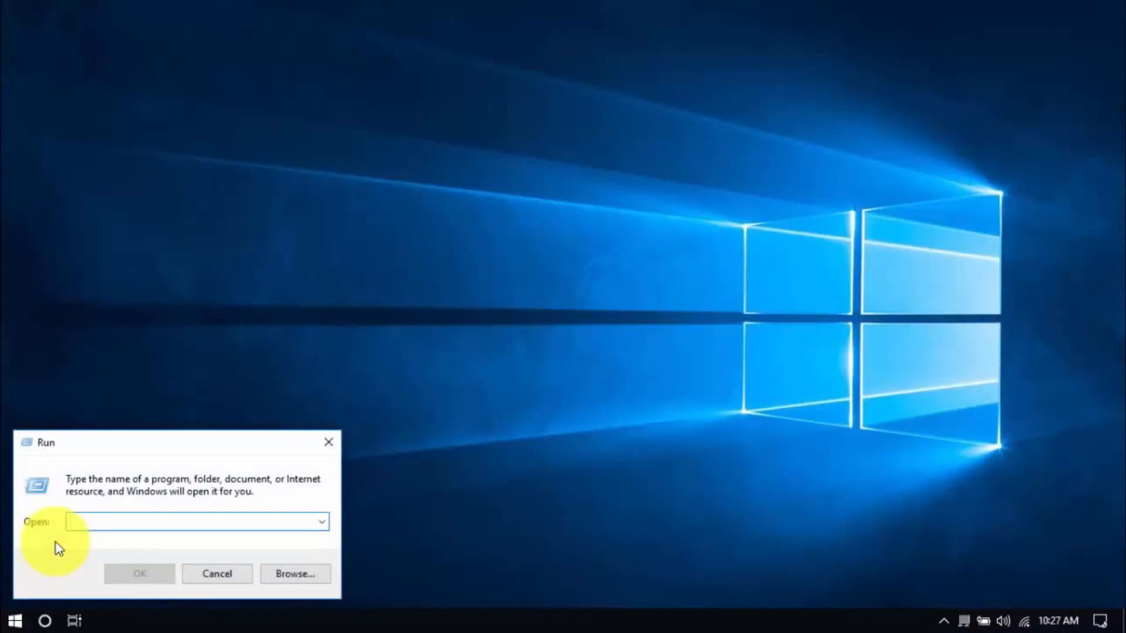
pyautogui.write('%temp%')
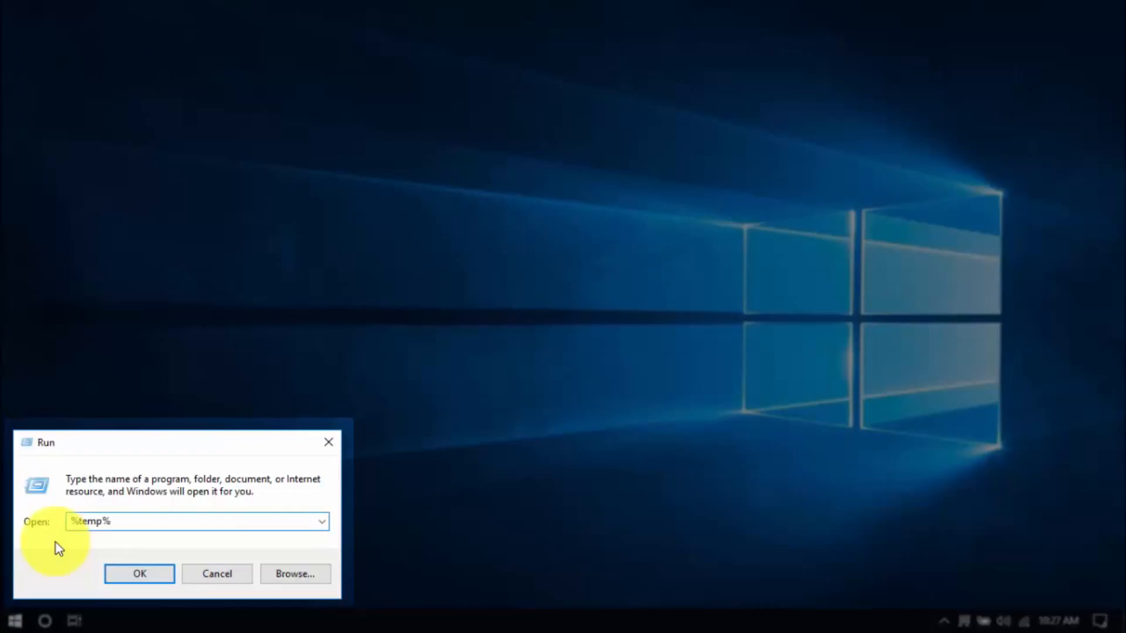
pyautogui.click(139, 573)
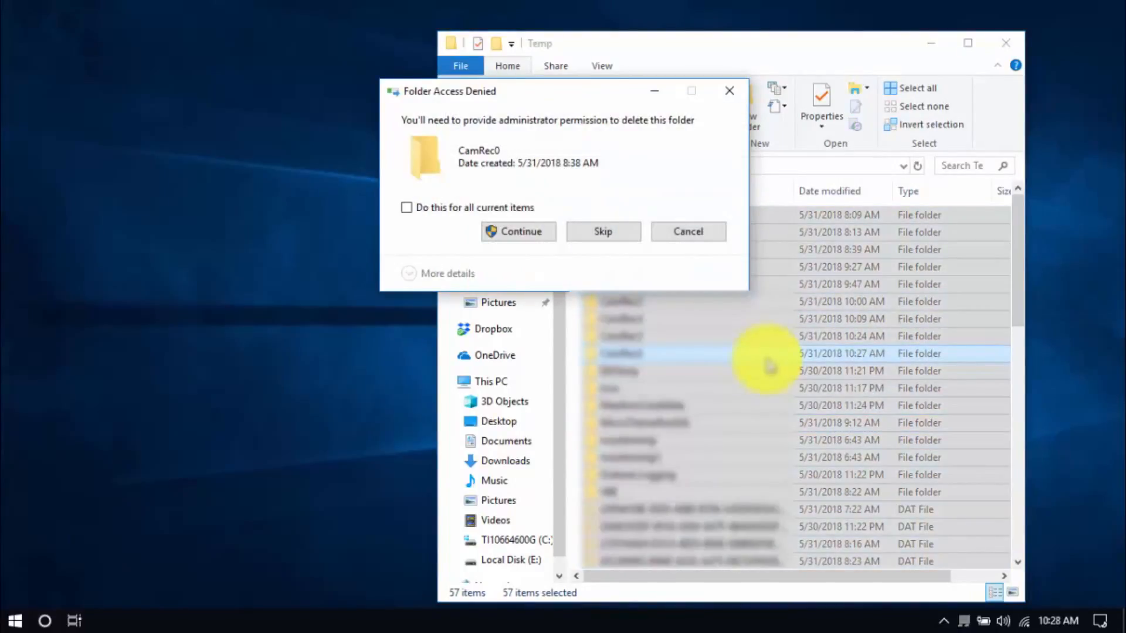
pyautogui.rightClick(15, 621)
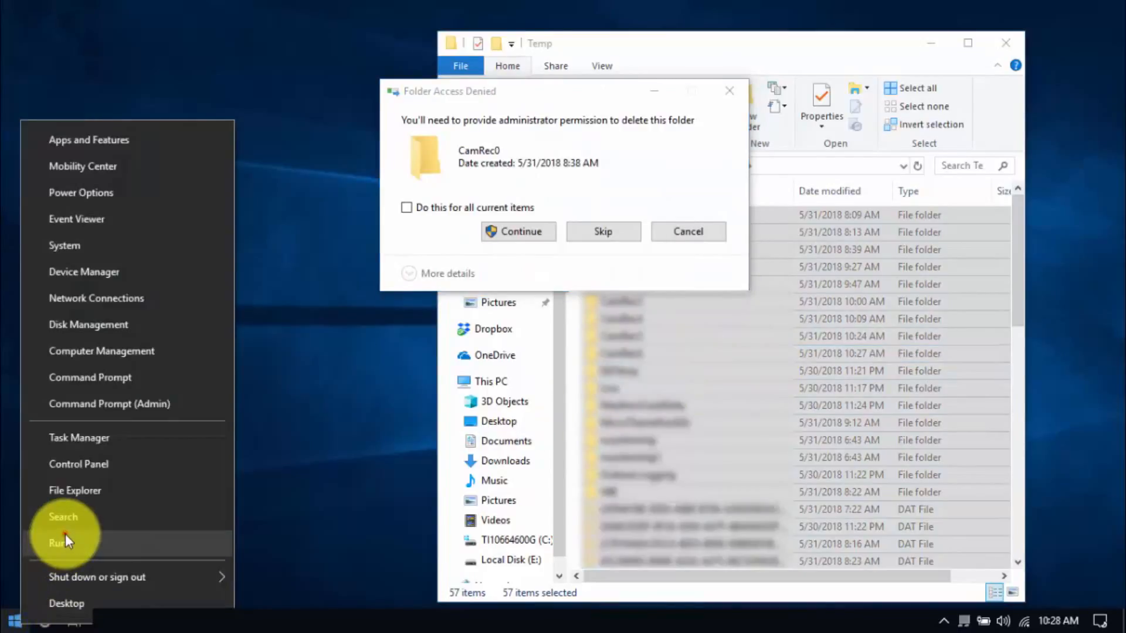
# Run temp to open the other temp folder and clear its contents
pyautogui.click(55, 542)
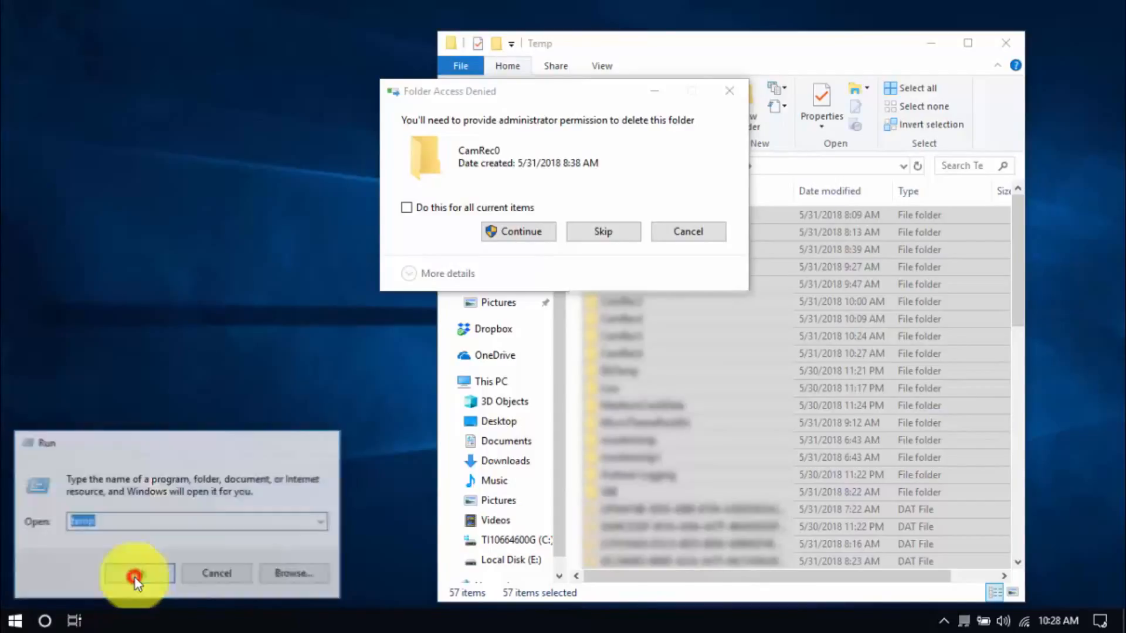
pyautogui.click(135, 574)
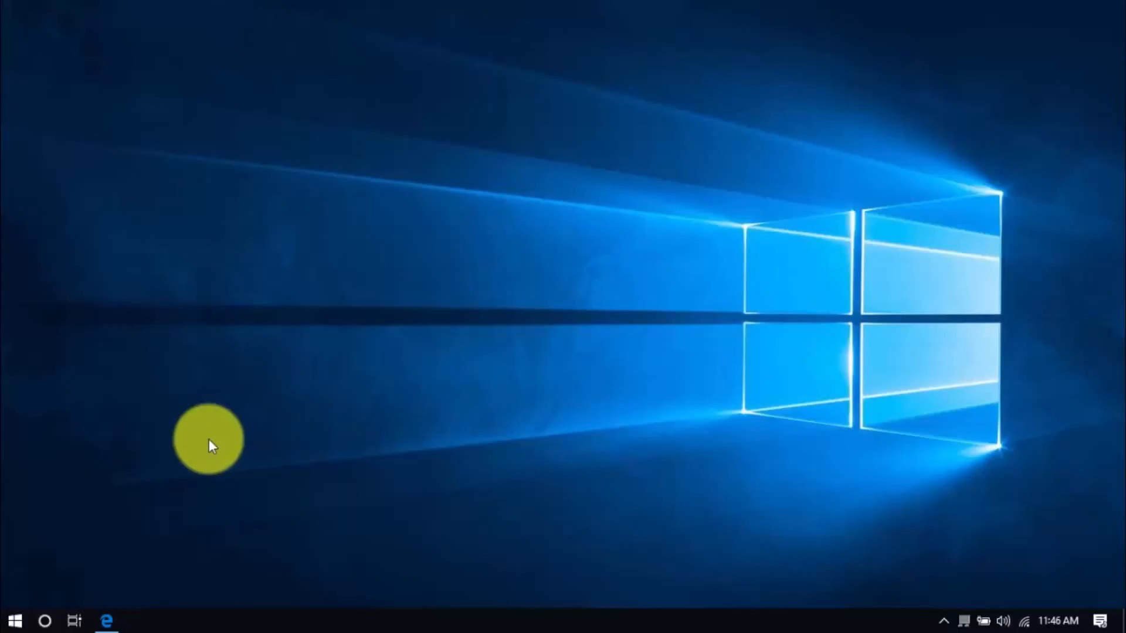
pyautogui.moveTo(183, 452)
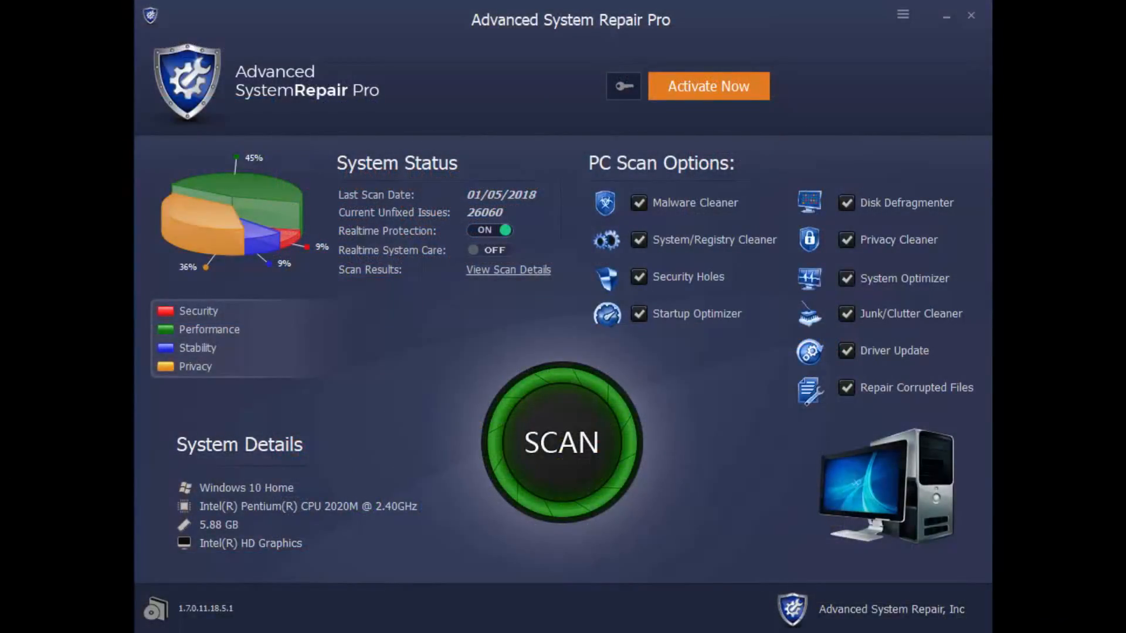
# Start the system scan with the large SCAN button
pyautogui.click(562, 443)
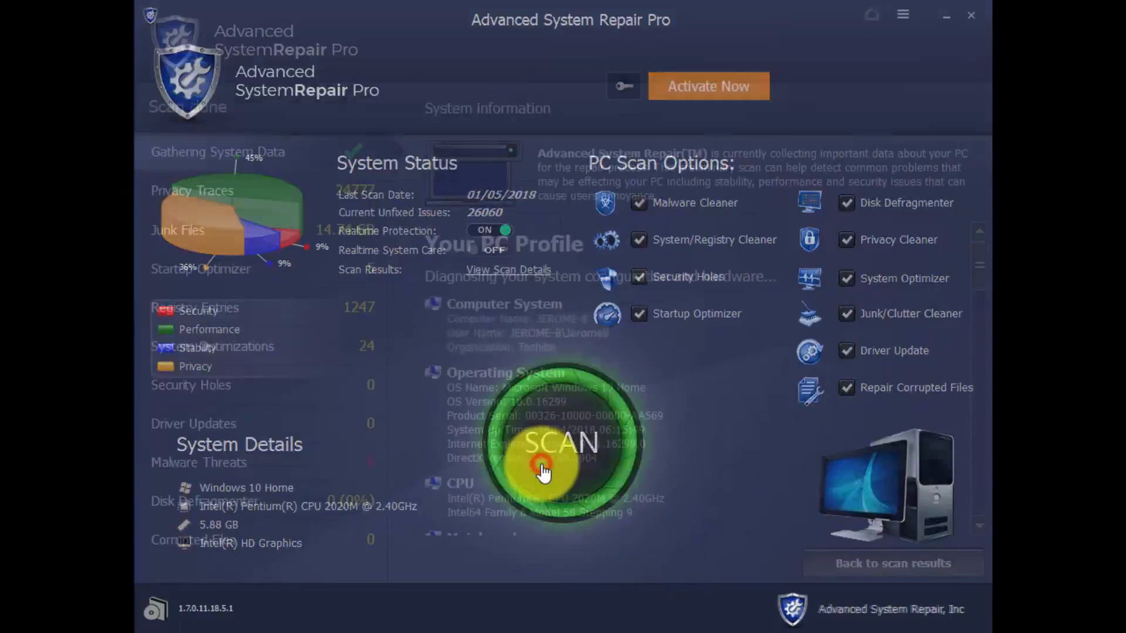
pyautogui.click(564, 443)
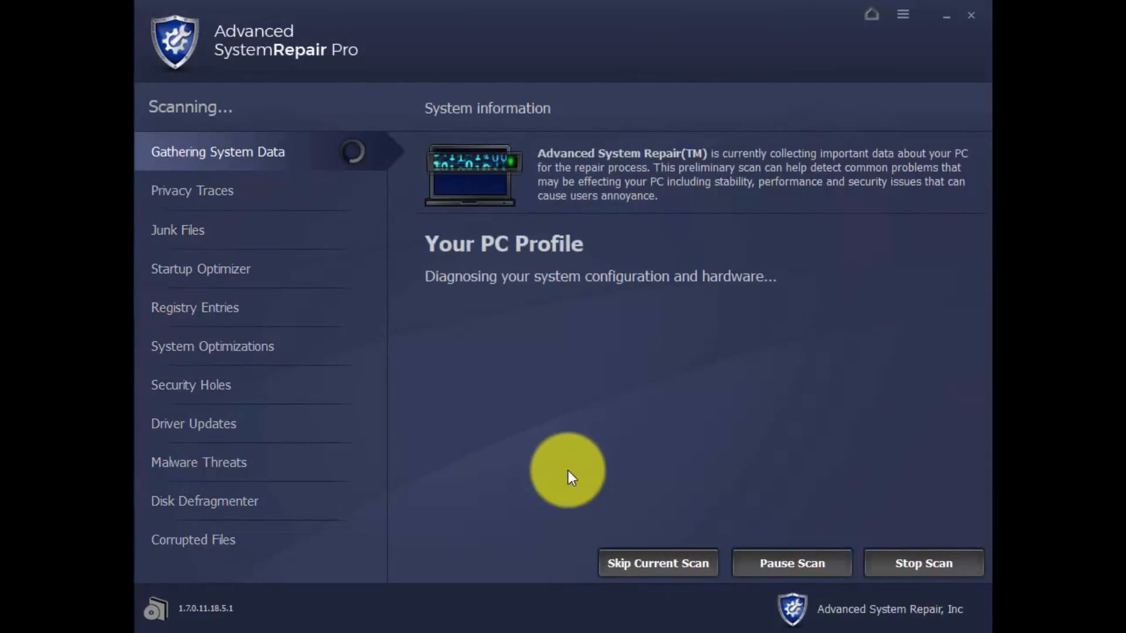